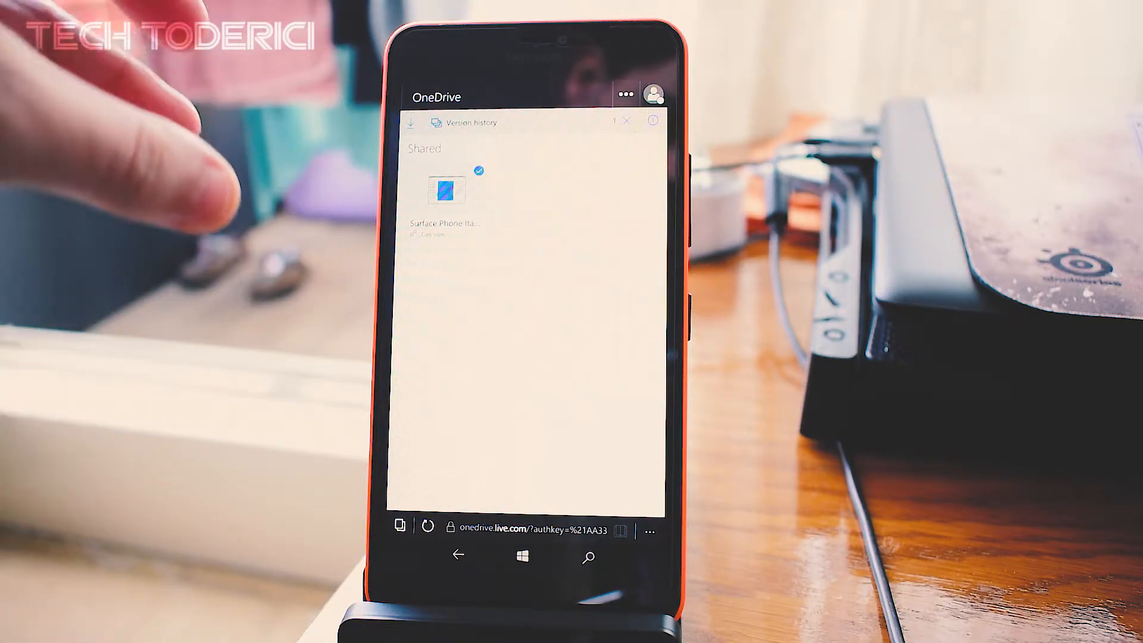
mouse_move(146, 219)
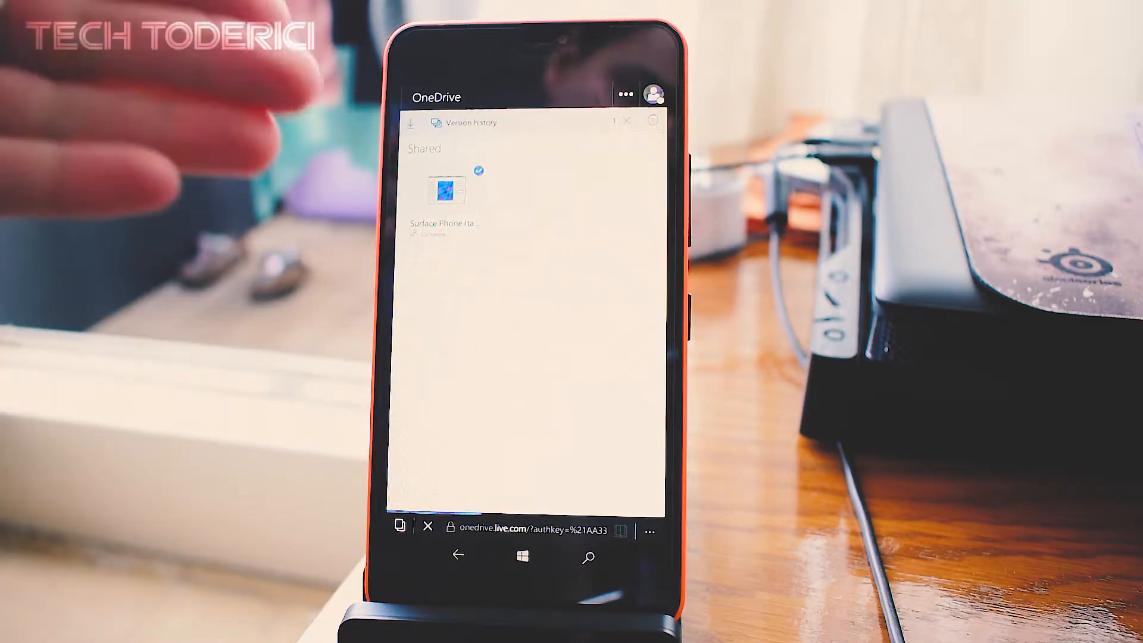
- Download the shared Surface Phone Paint 3D package from OneDrive and save it to the phone
left_click(444, 189)
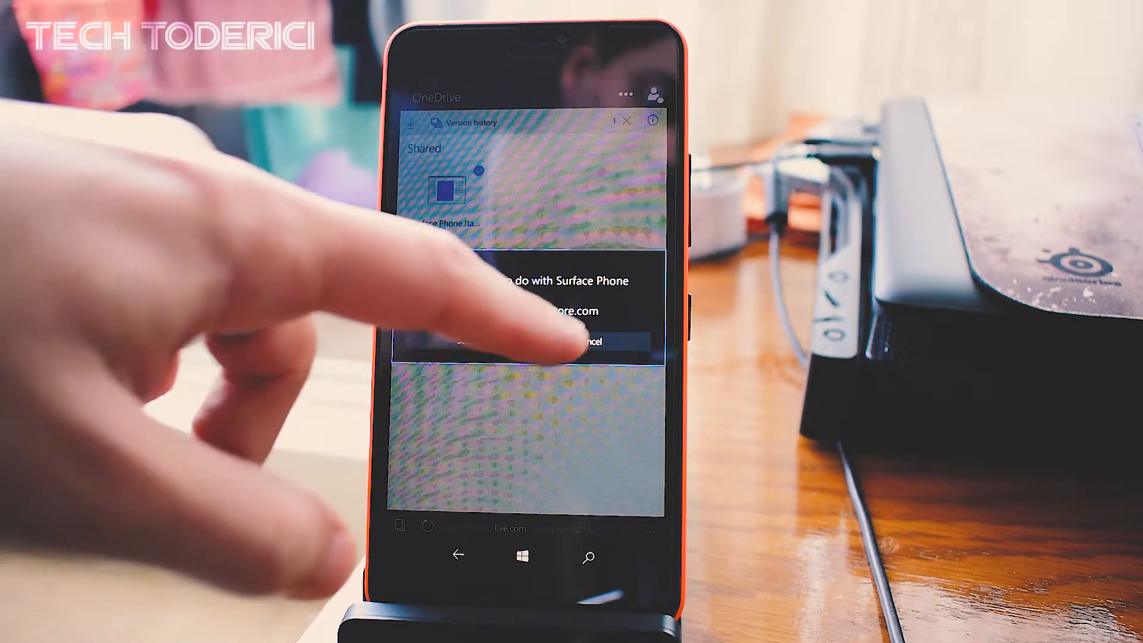
left_click(590, 341)
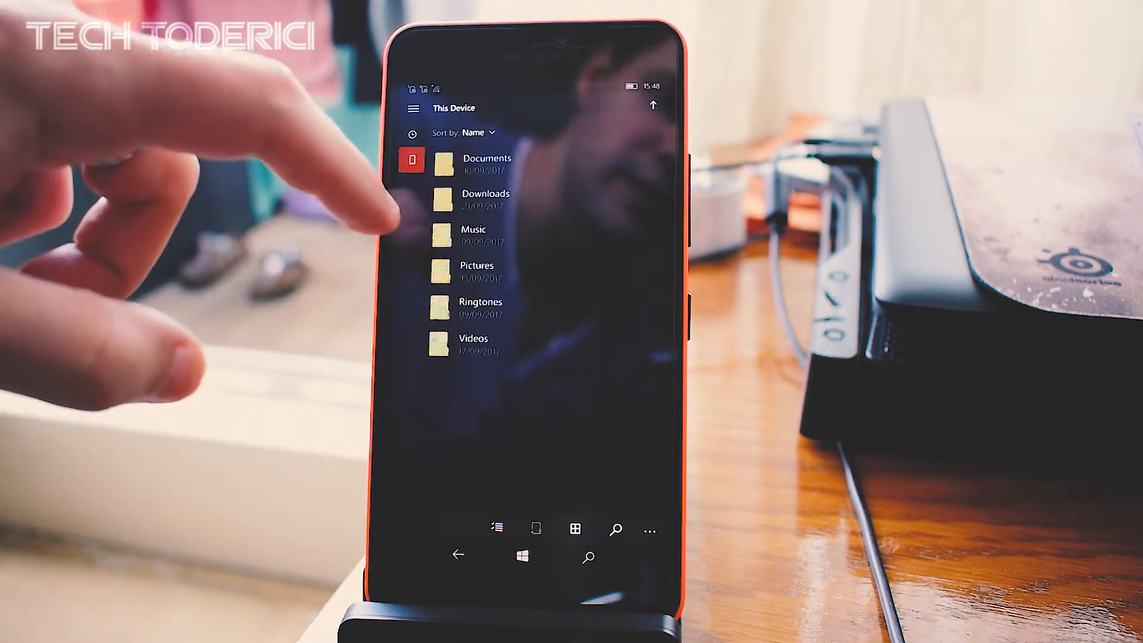
- Open the Downloads folder under This Device in File Explorer
left_click(485, 198)
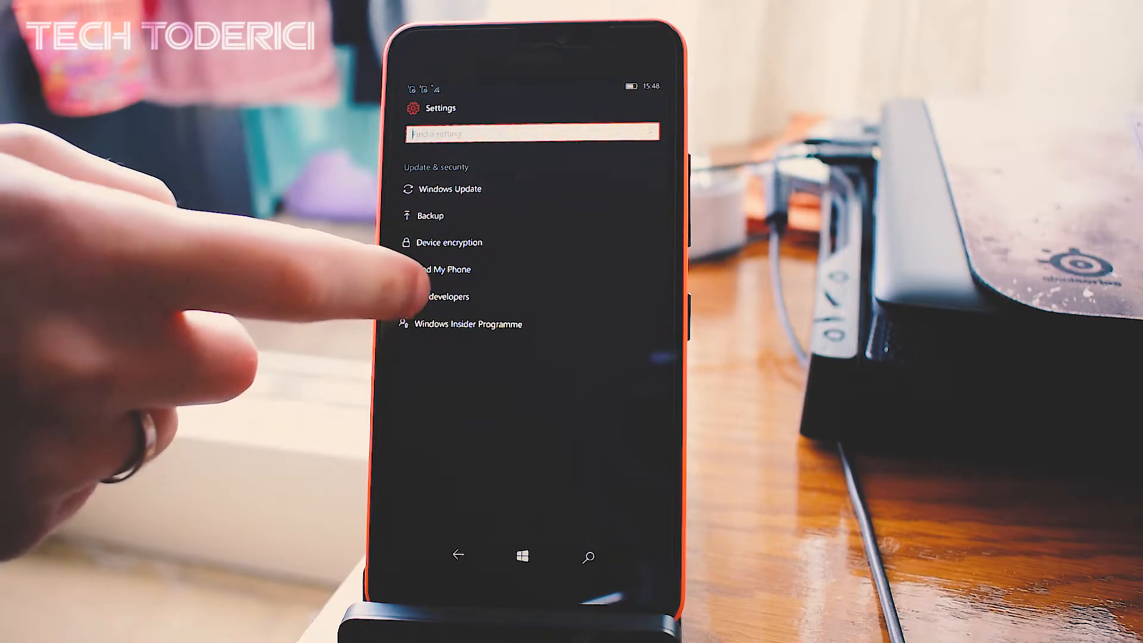
- Switch the For developers setting from Store apps to Developer mode
left_click(444, 296)
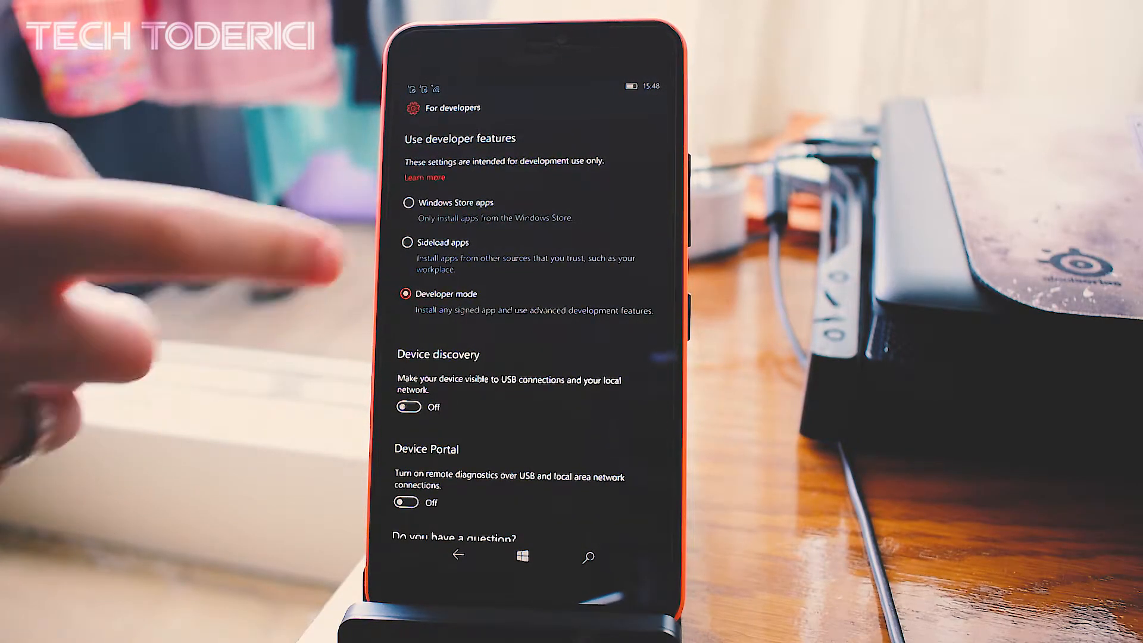
left_click(406, 202)
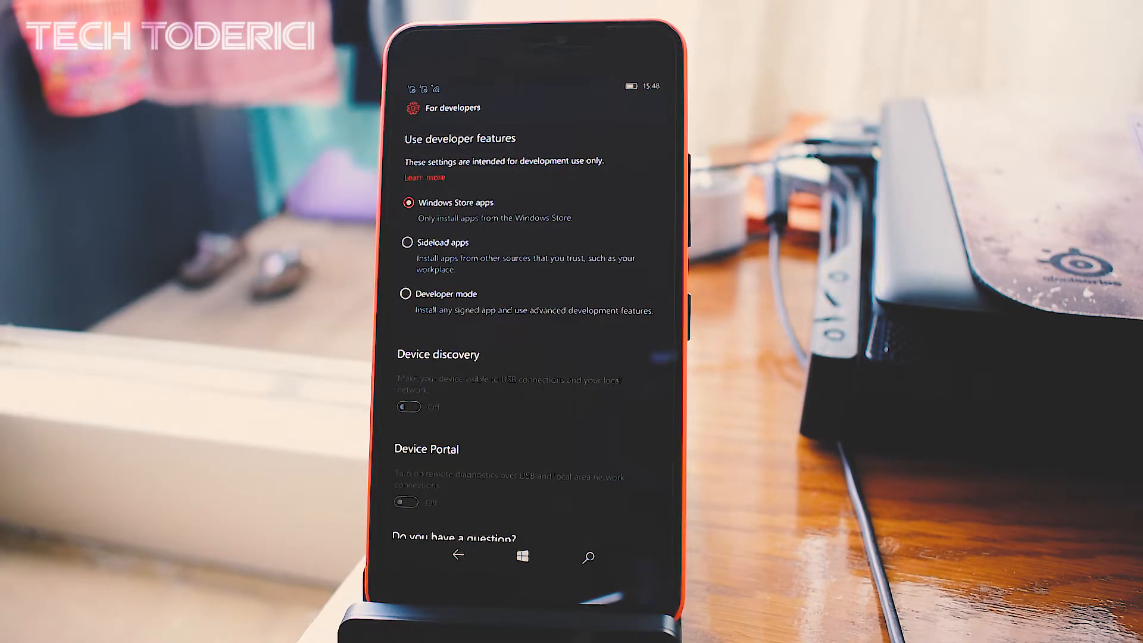
left_click(407, 292)
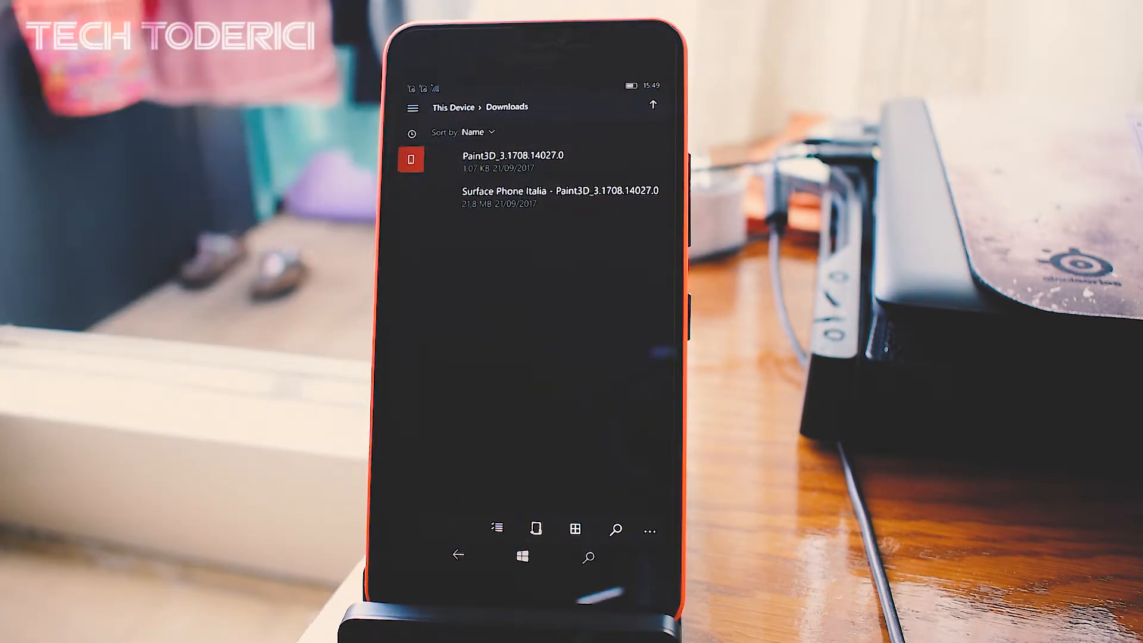
- Install the 21.8 MB Surface Phone Italia - Paint3D_3.1708.14027.0 package from Downloads
left_click(512, 160)
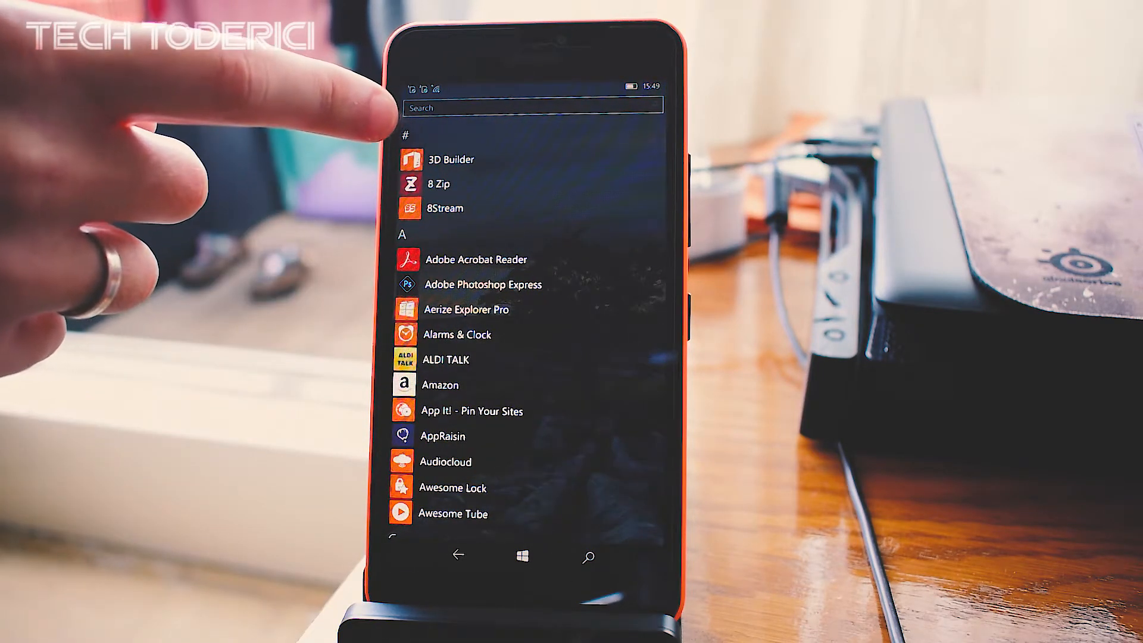
mouse_move(328, 102)
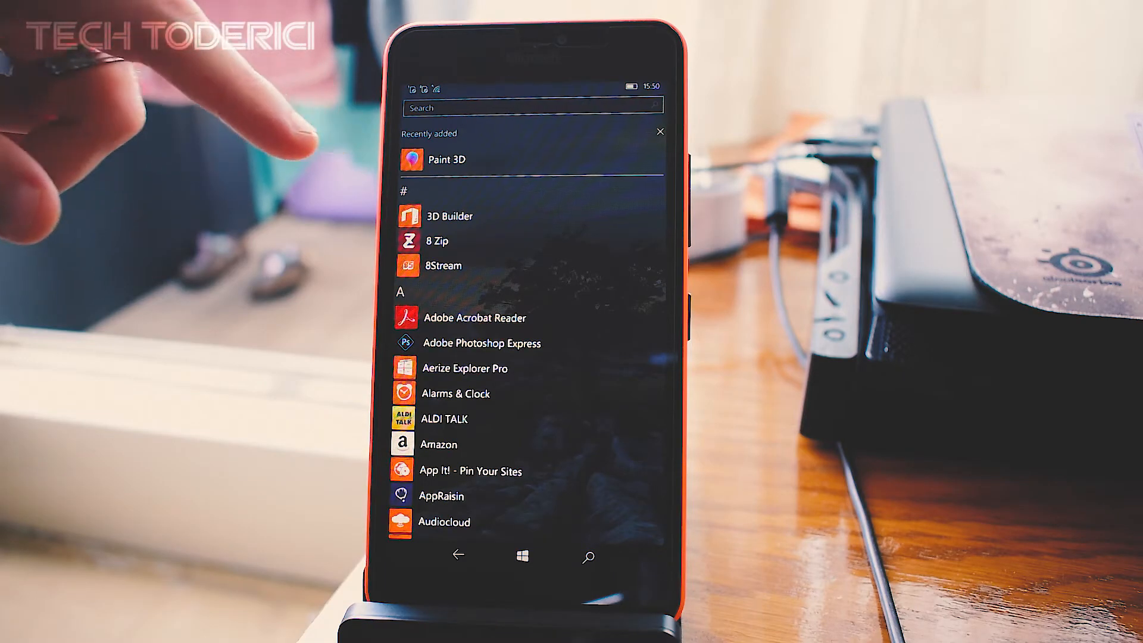
mouse_move(182, 109)
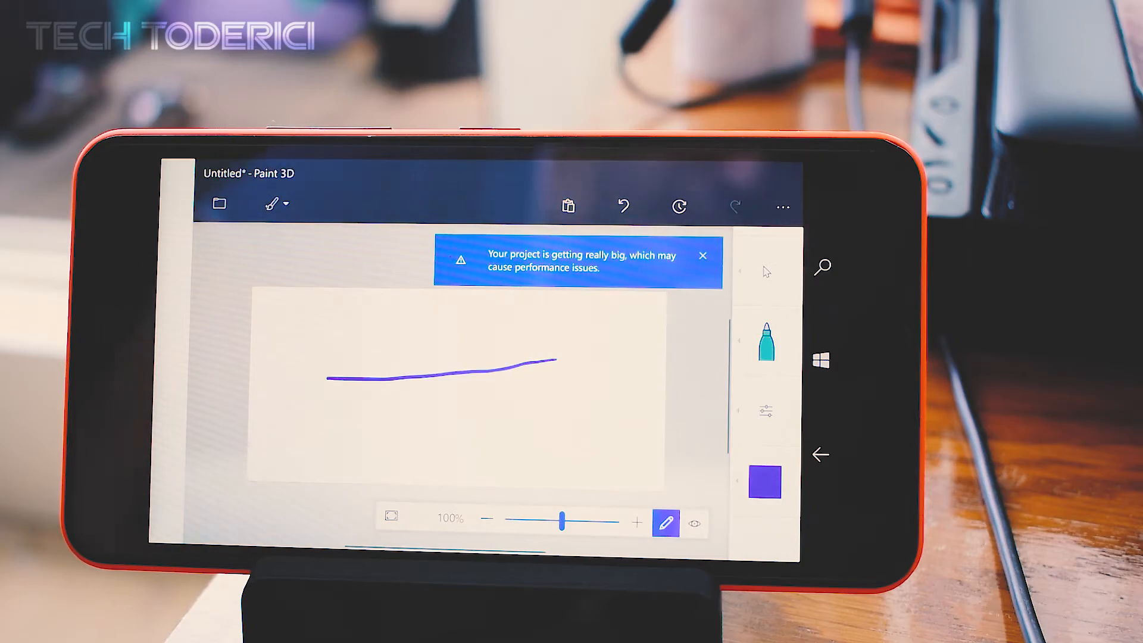
- Open the brushes dropdown to view the brush palette, keeping the purple line on the canvas
left_click(272, 203)
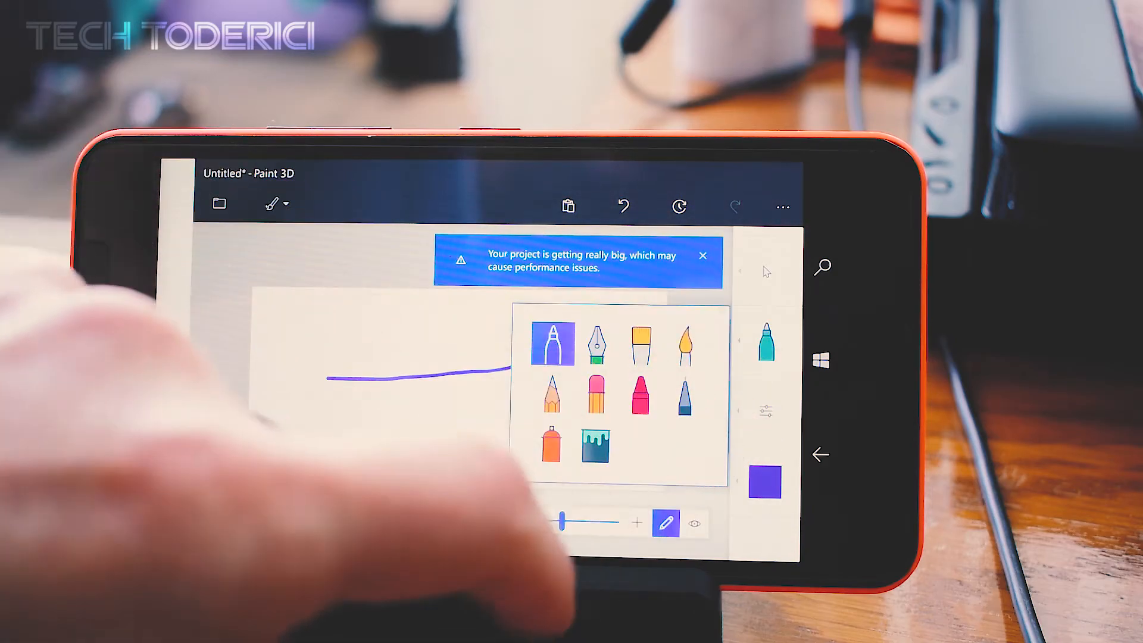